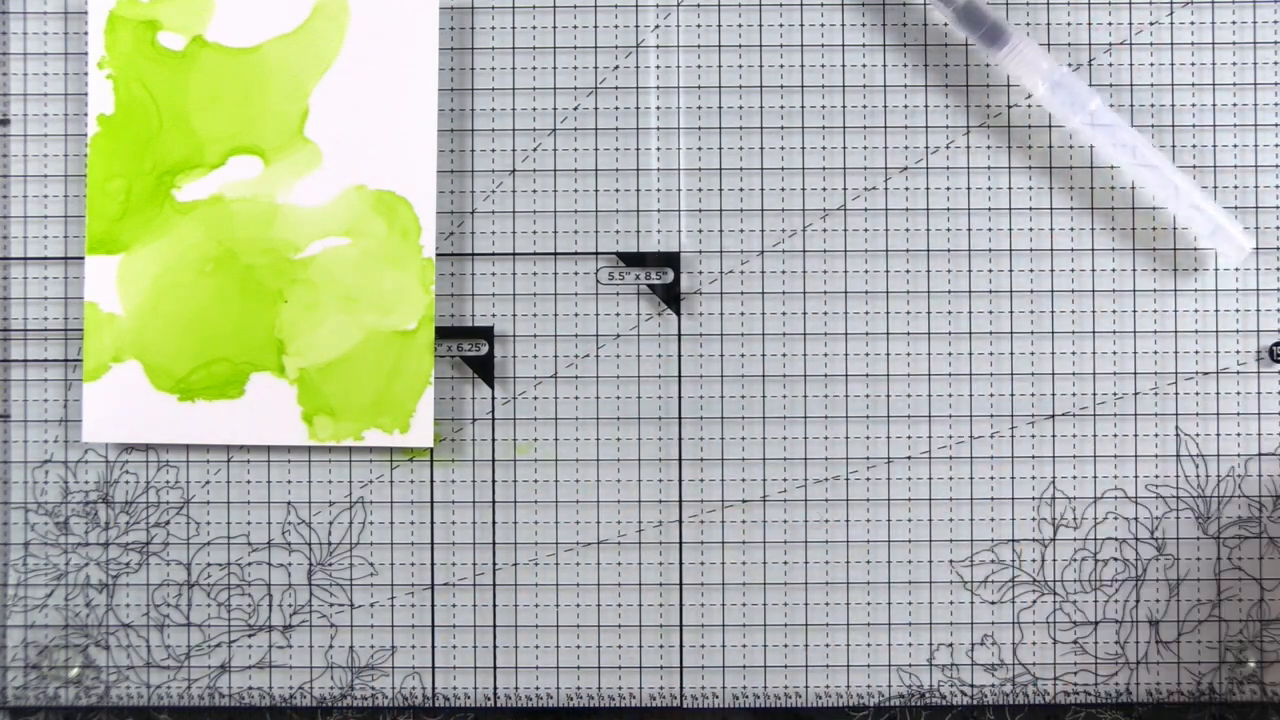
Slide the green-washed white card panel to the centre of the grid mat.
{"action": "left_click_drag", "start_coordinate": [260, 250], "coordinate": [580, 300]}
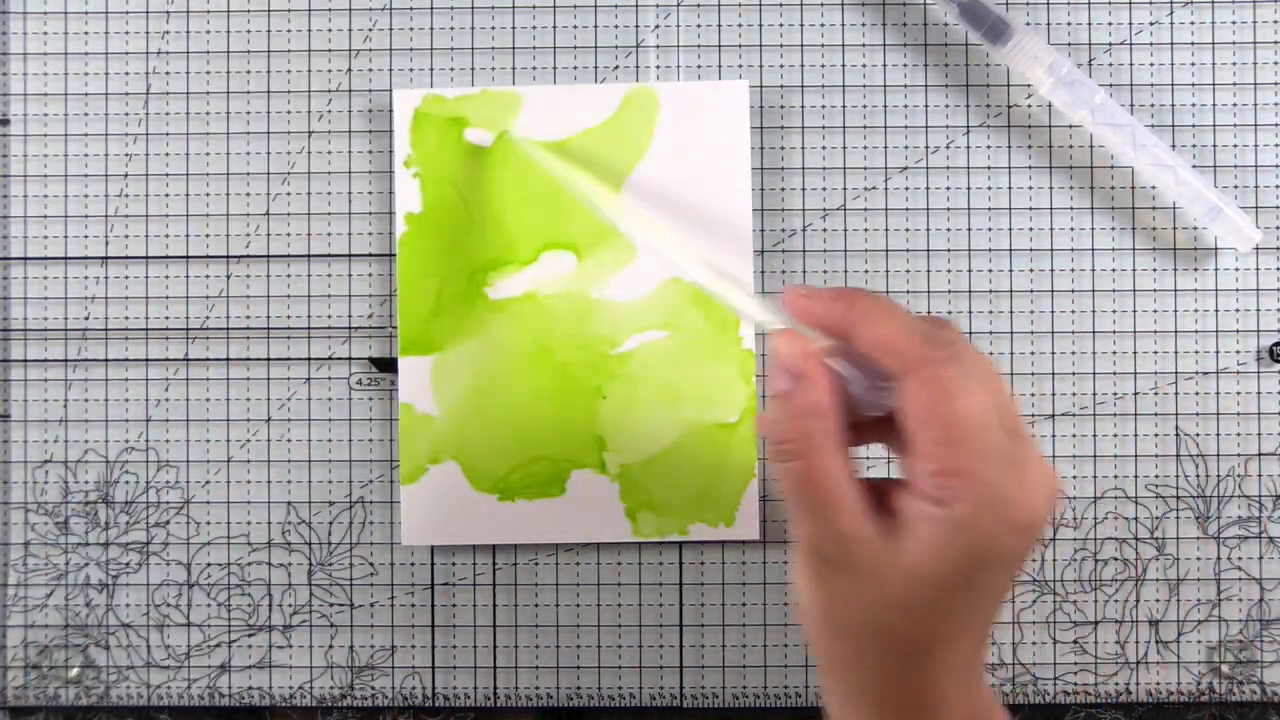